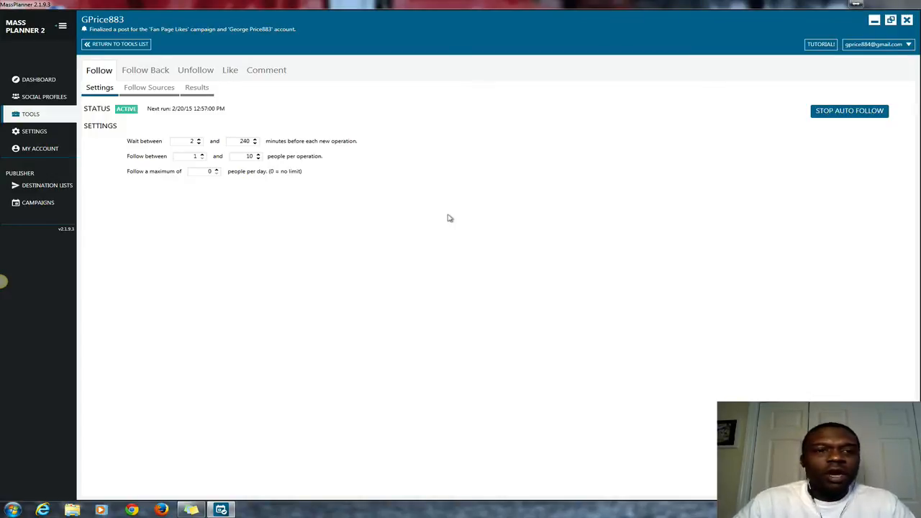
pyautogui.moveTo(314, 132)
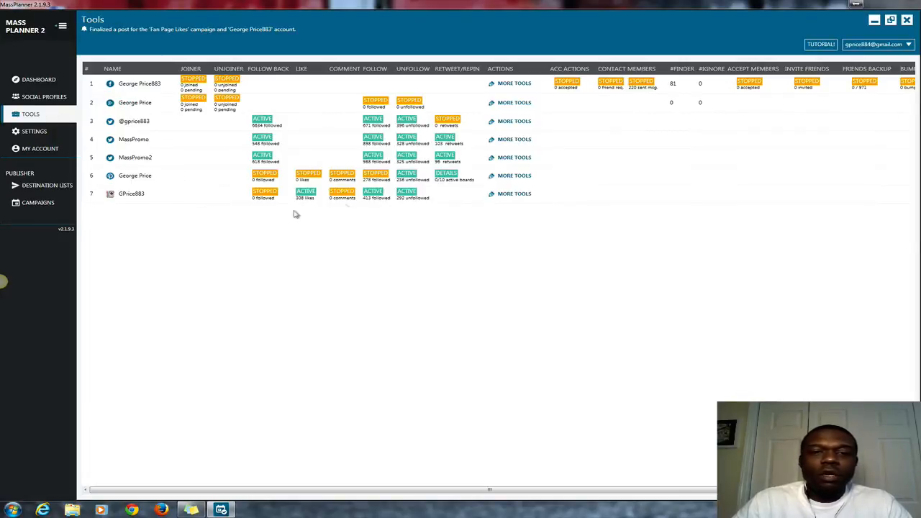
pyautogui.moveTo(130, 199)
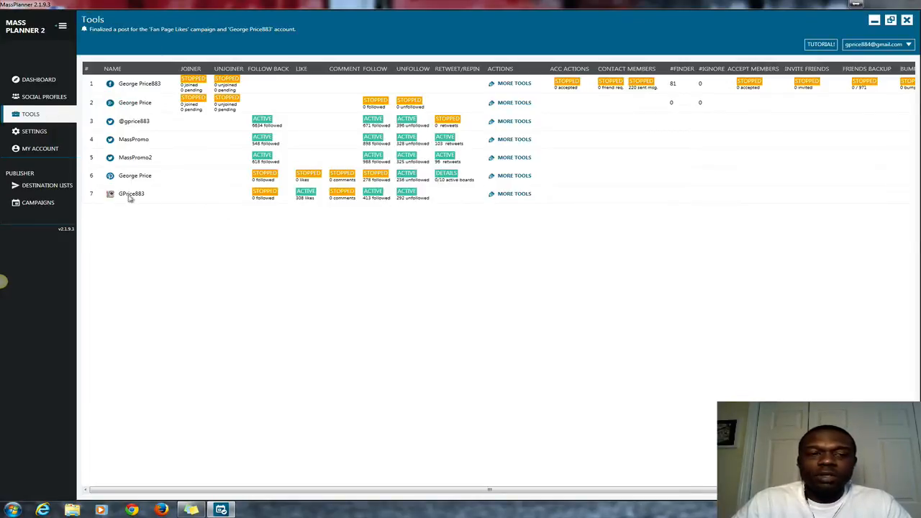
pyautogui.moveTo(137, 200)
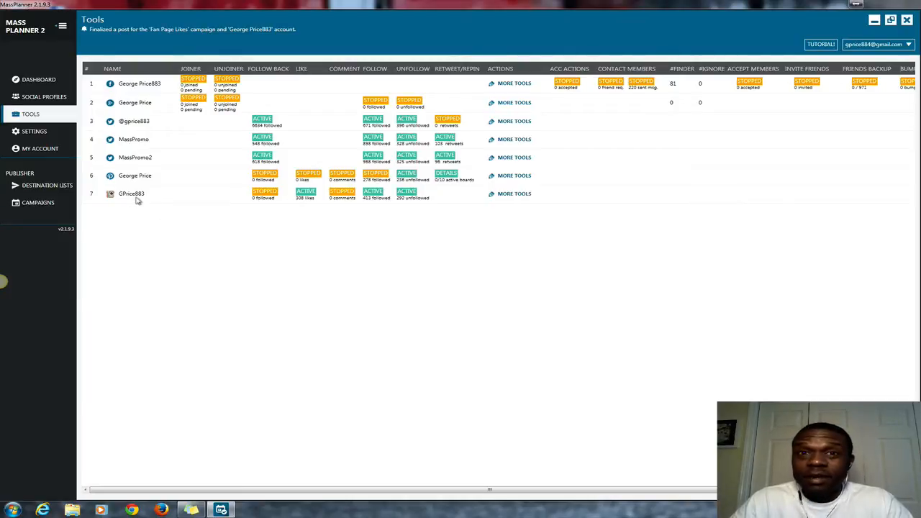
pyautogui.moveTo(504, 206)
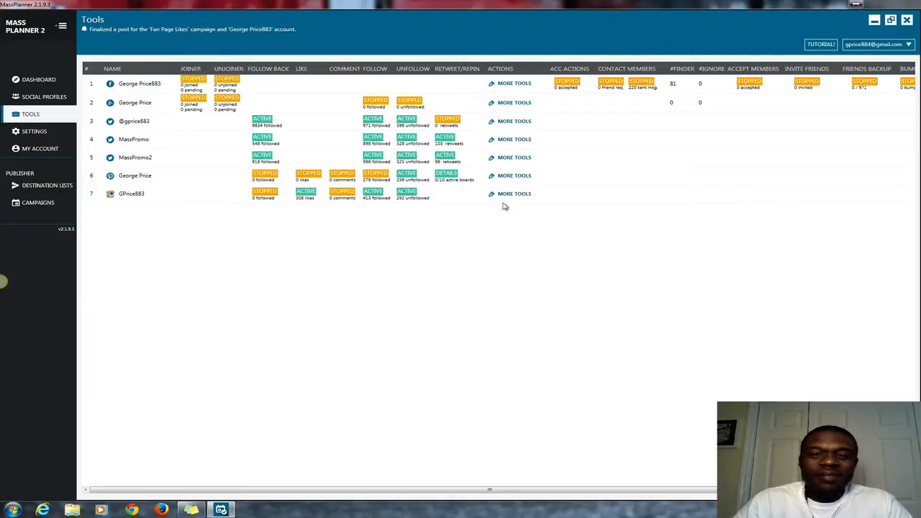
pyautogui.click(513, 194)
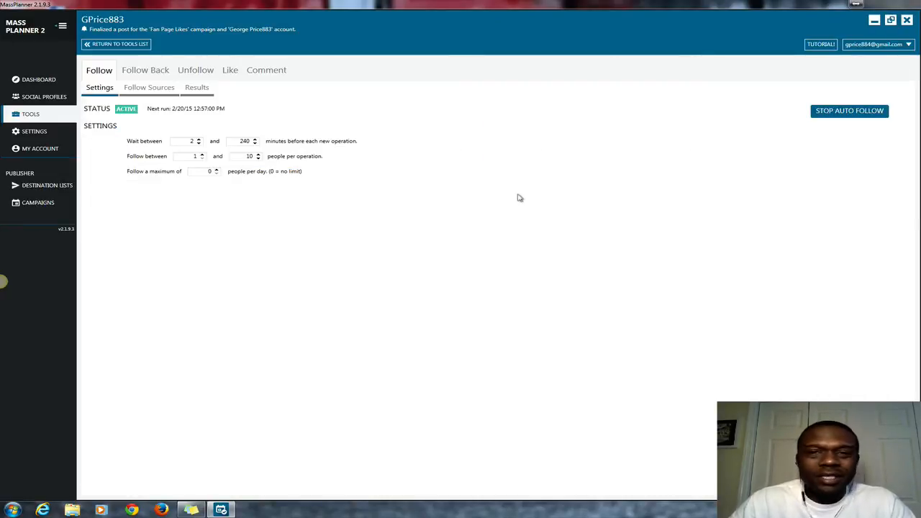
pyautogui.moveTo(267, 213)
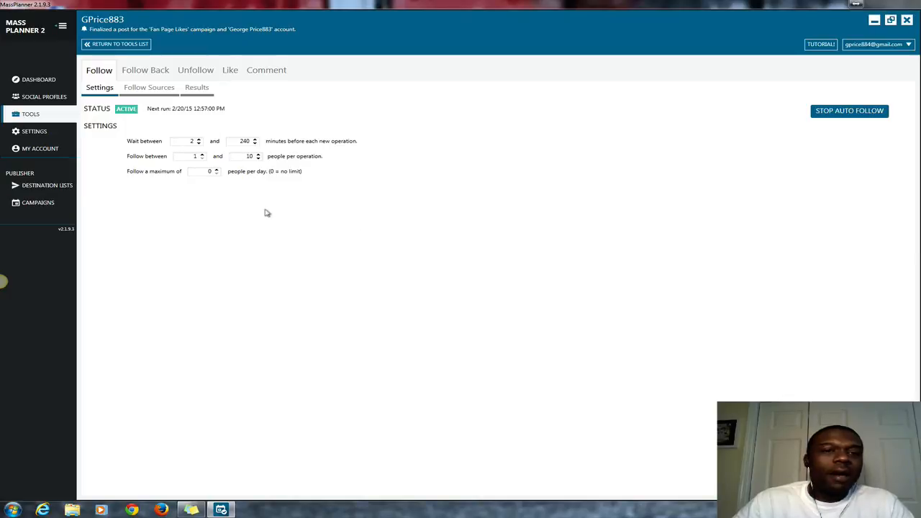
pyautogui.moveTo(142, 103)
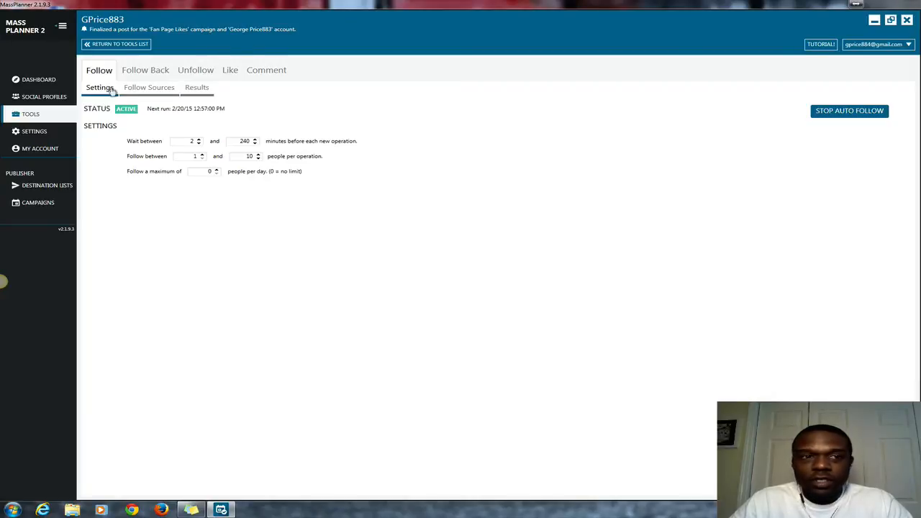
pyautogui.click(149, 87)
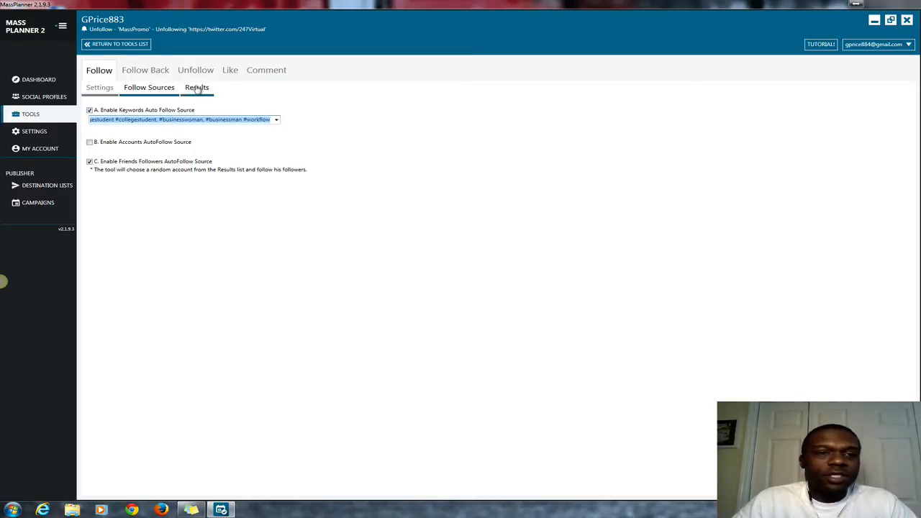
# Step: Show GPrice883's auto-follow Results listing the 413 followed accounts
pyautogui.click(196, 87)
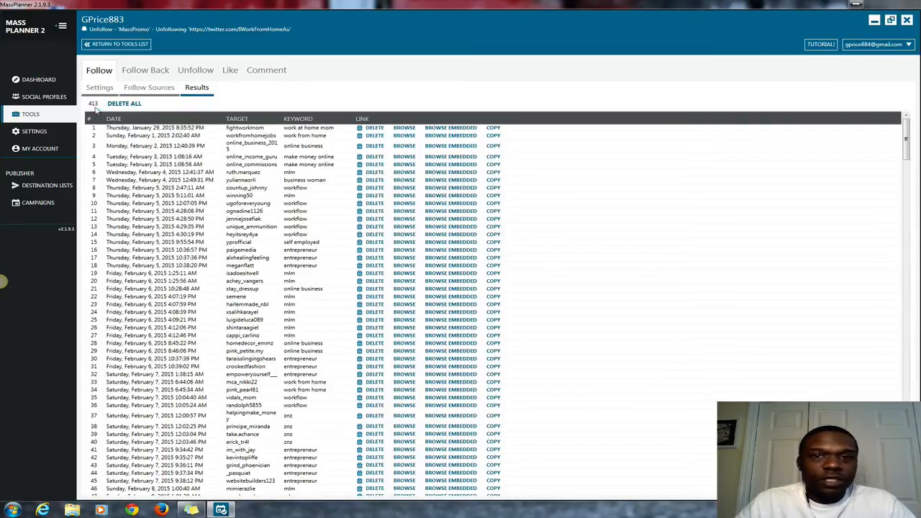
pyautogui.click(99, 87)
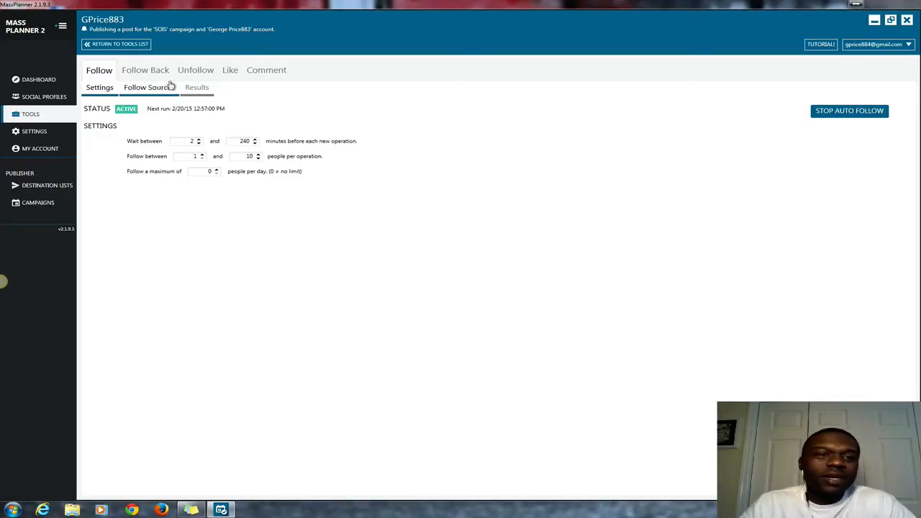
pyautogui.click(196, 87)
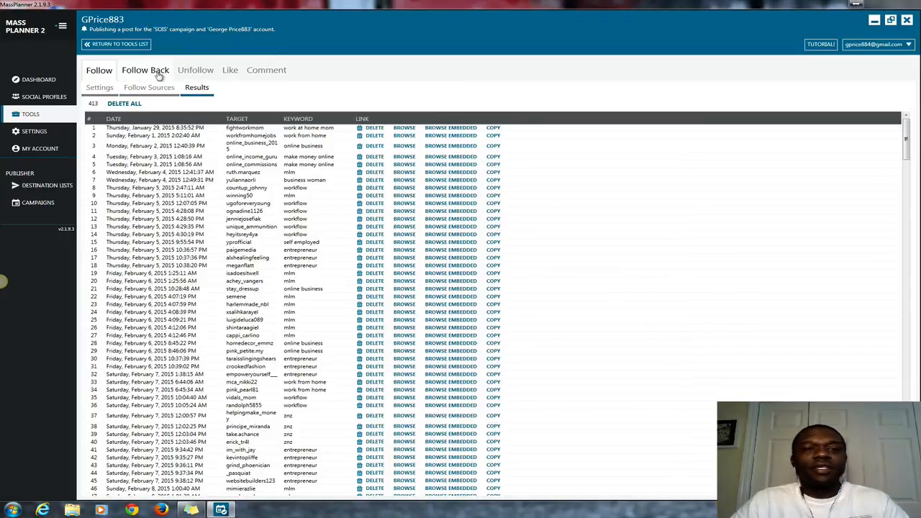
pyautogui.click(144, 70)
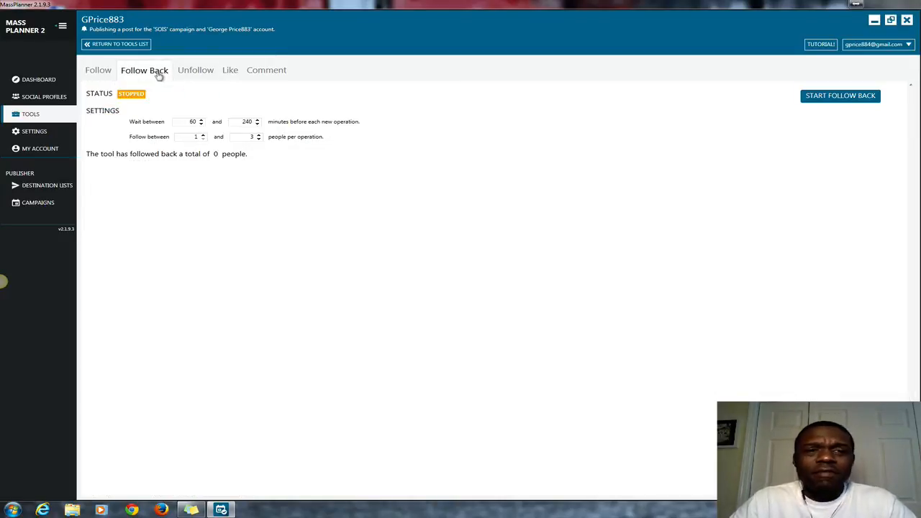
pyautogui.moveTo(190, 105)
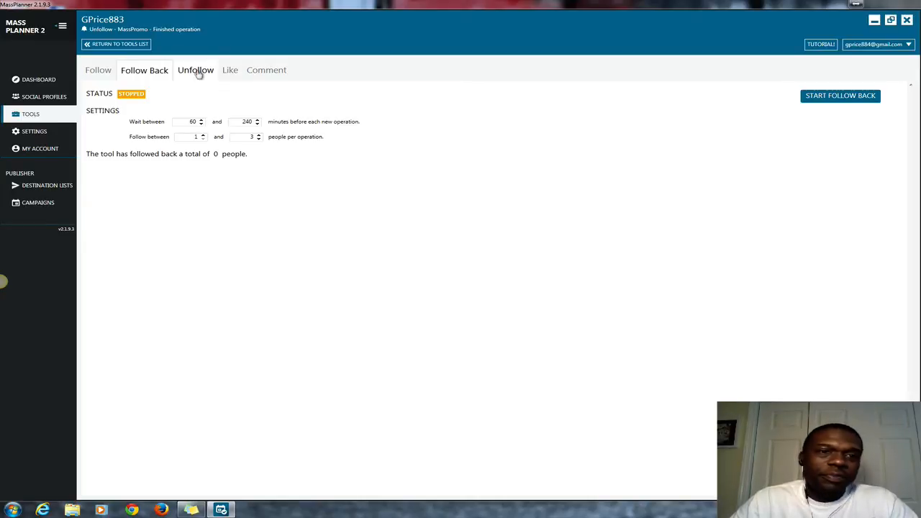
pyautogui.click(195, 70)
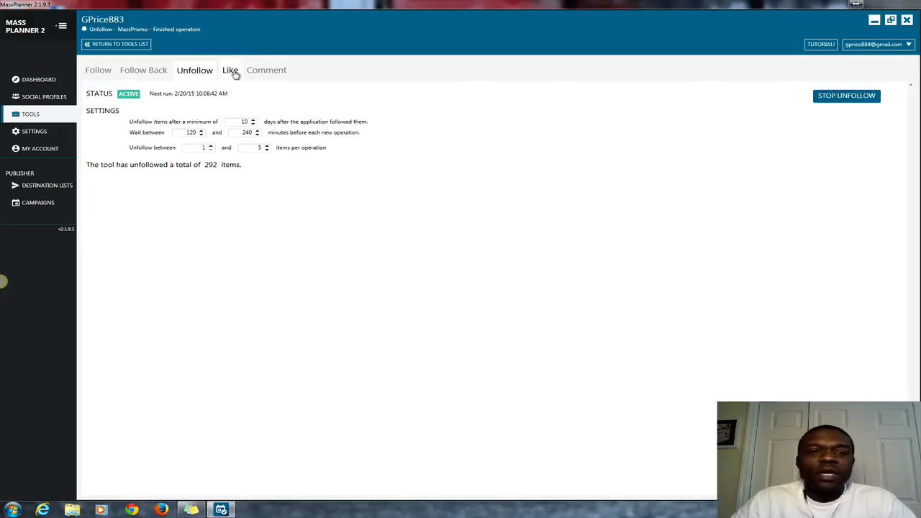
pyautogui.click(266, 70)
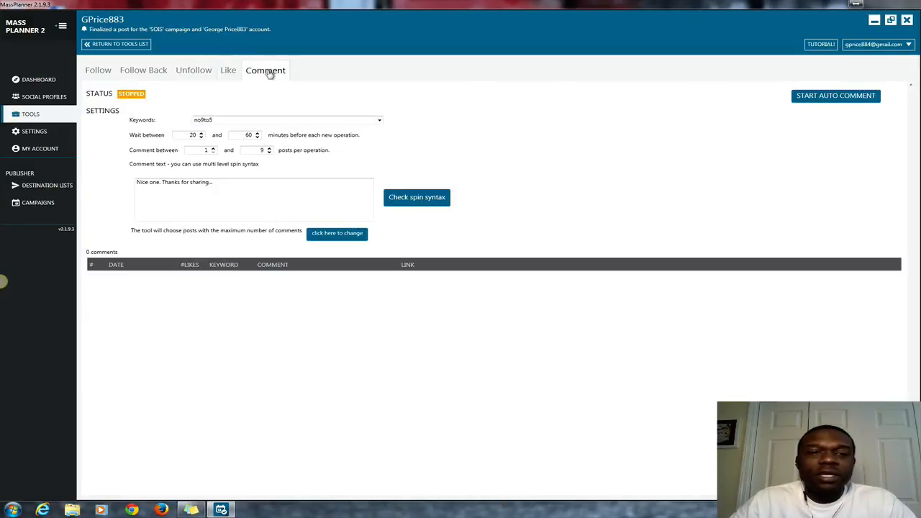
pyautogui.moveTo(143, 70)
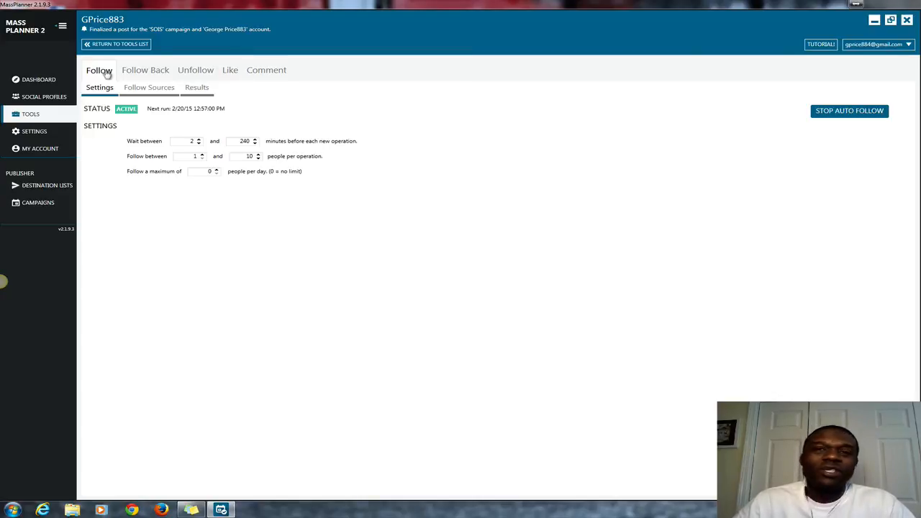
pyautogui.moveTo(74, 117)
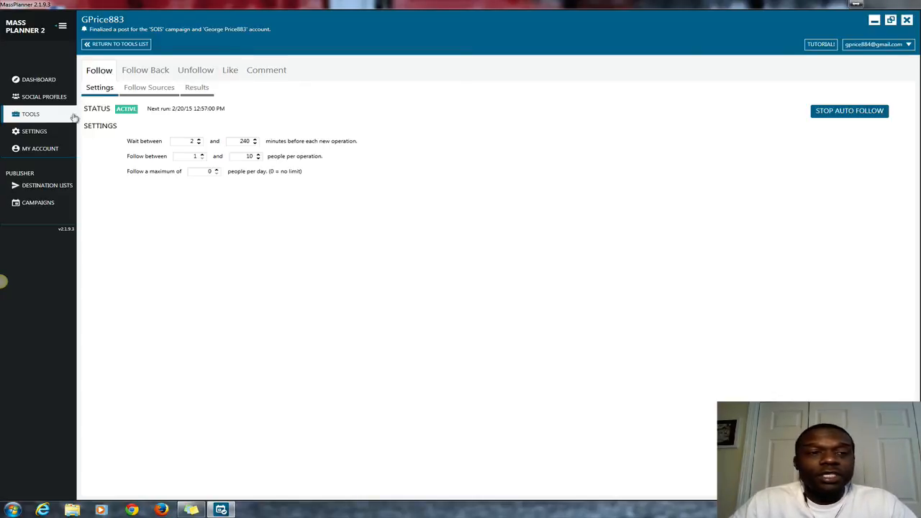
pyautogui.moveTo(30, 114)
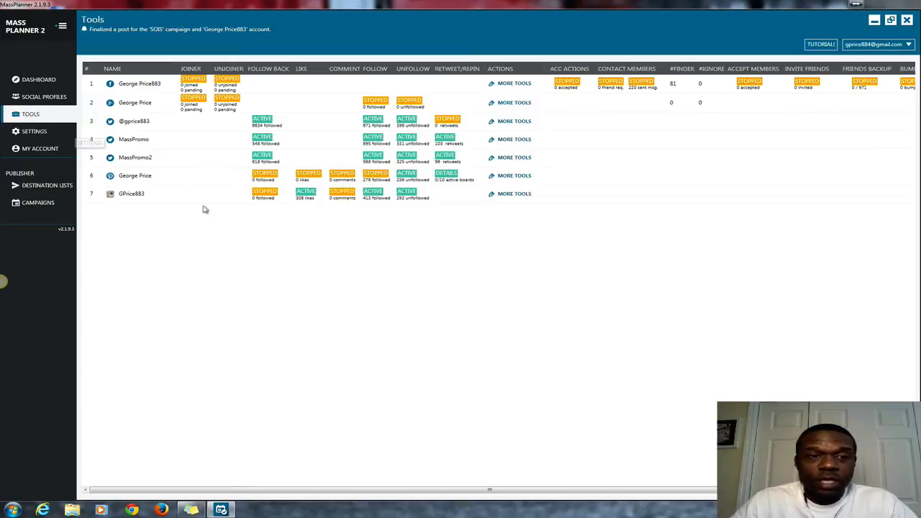
pyautogui.moveTo(205, 125)
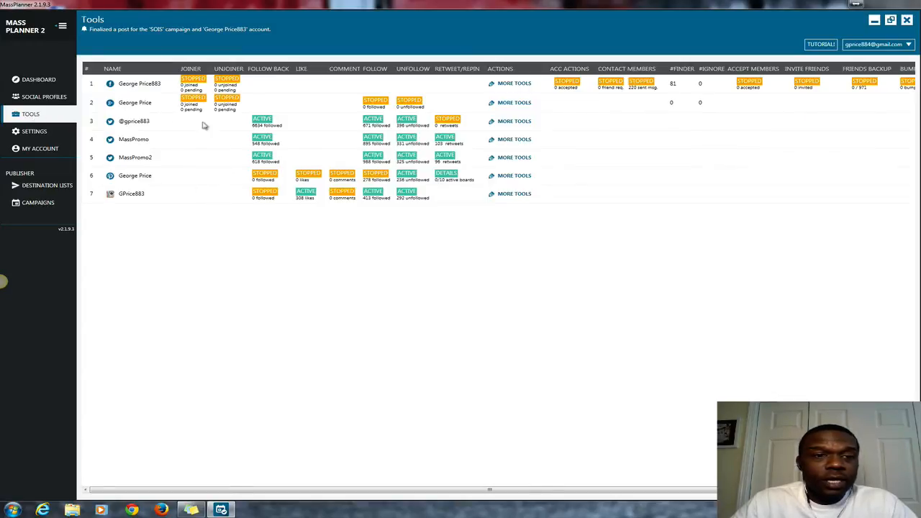
pyautogui.moveTo(514, 121)
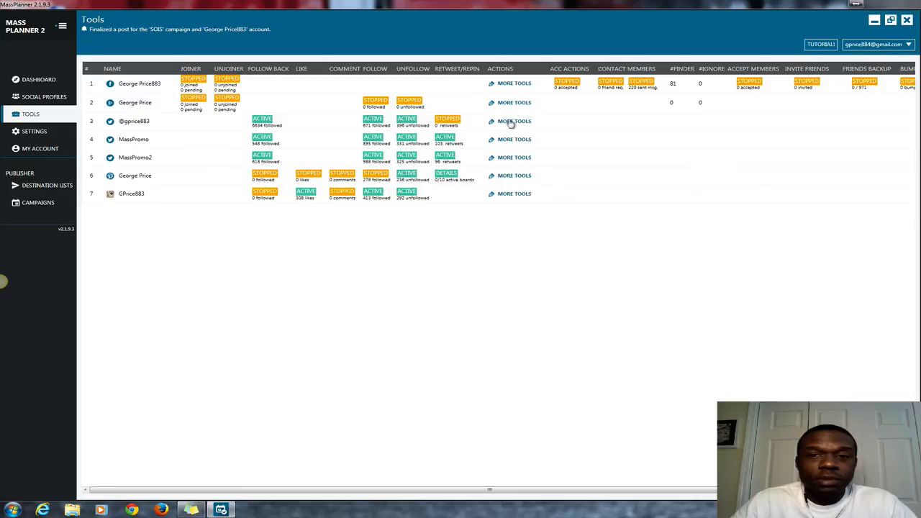
pyautogui.click(513, 121)
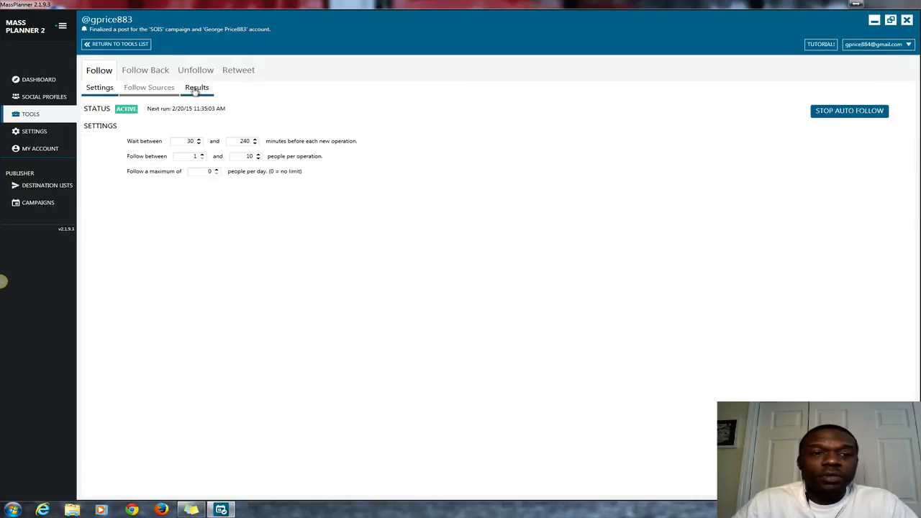
pyautogui.click(196, 87)
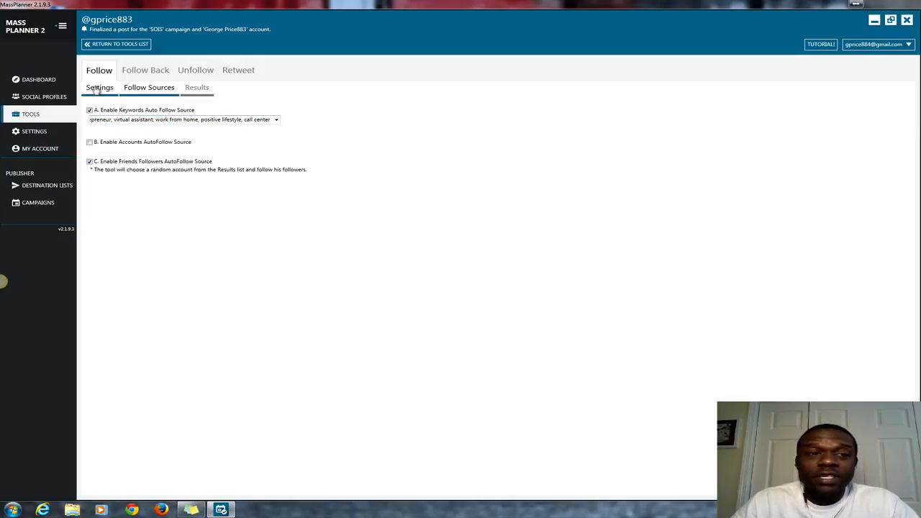
pyautogui.click(99, 87)
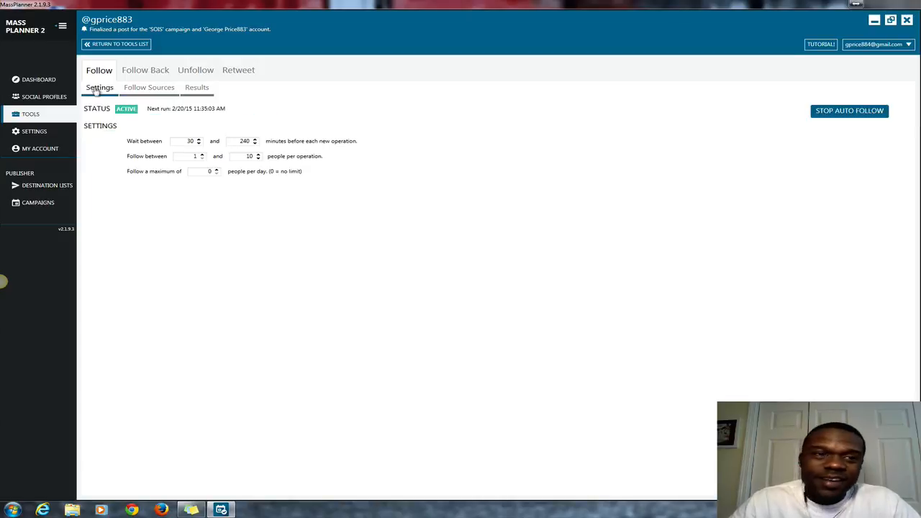
pyautogui.click(145, 69)
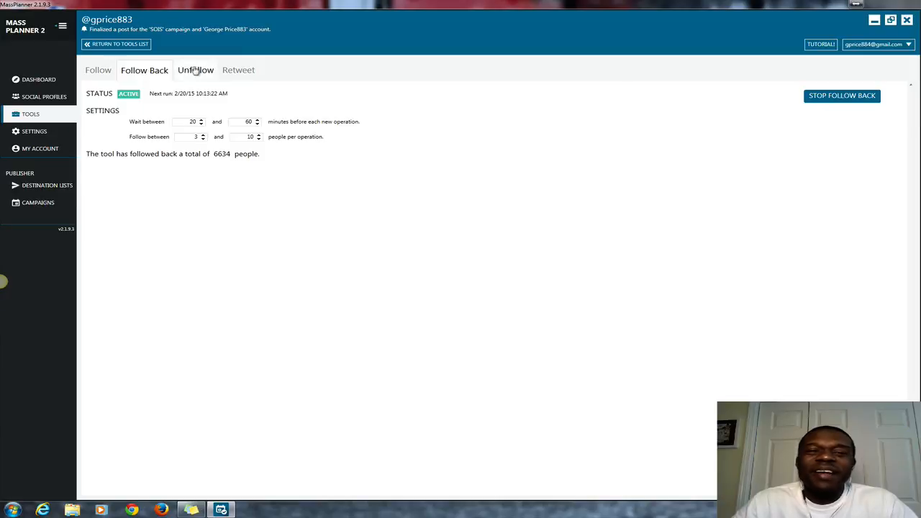
pyautogui.click(238, 70)
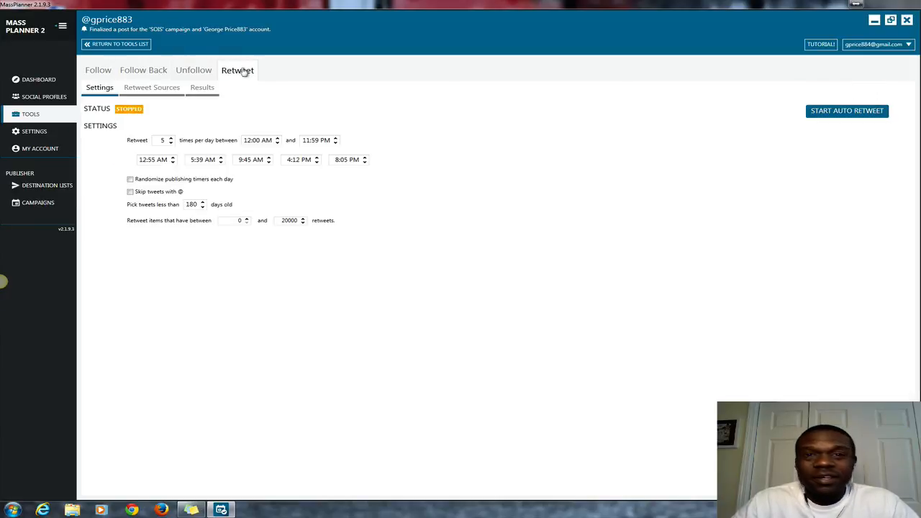
pyautogui.moveTo(97, 69)
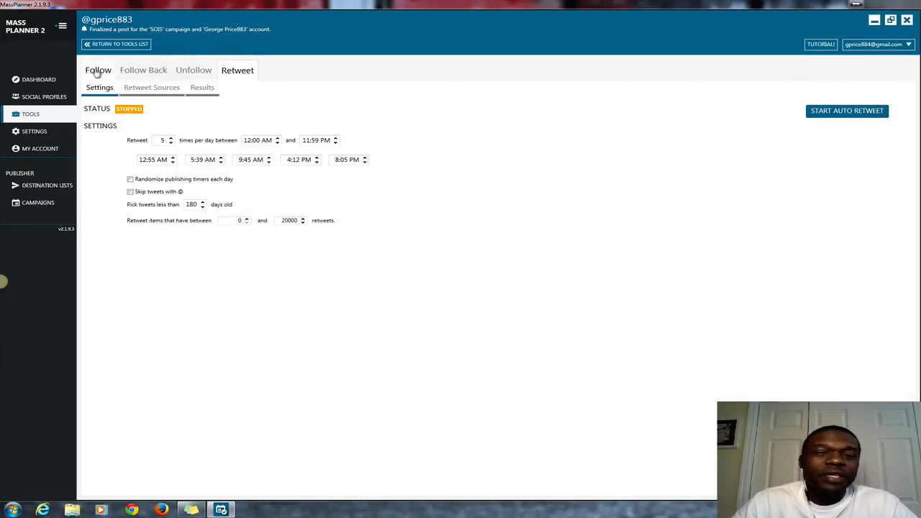
pyautogui.click(99, 69)
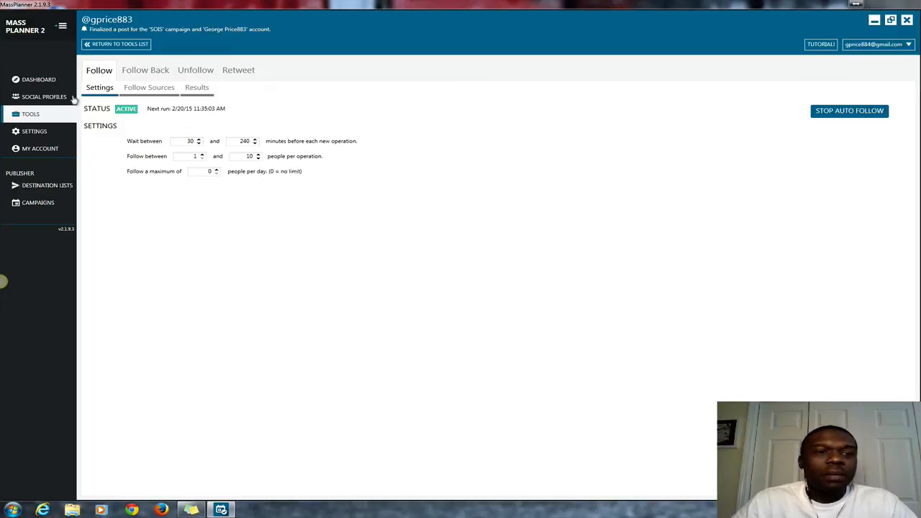
pyautogui.moveTo(32, 120)
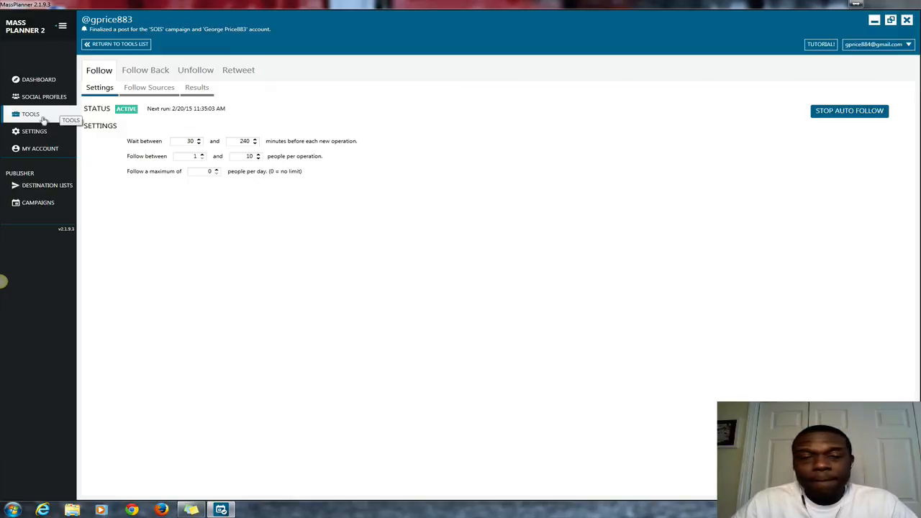
pyautogui.moveTo(70, 131)
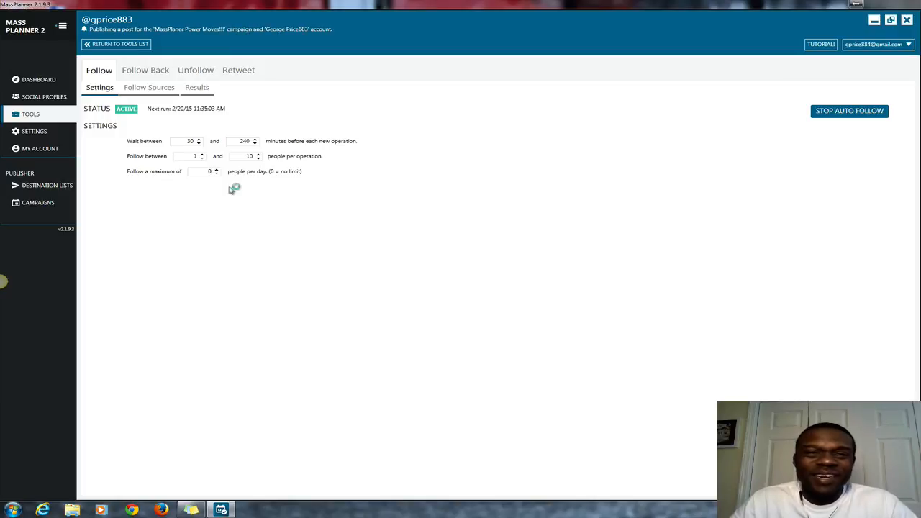
pyautogui.moveTo(231, 190)
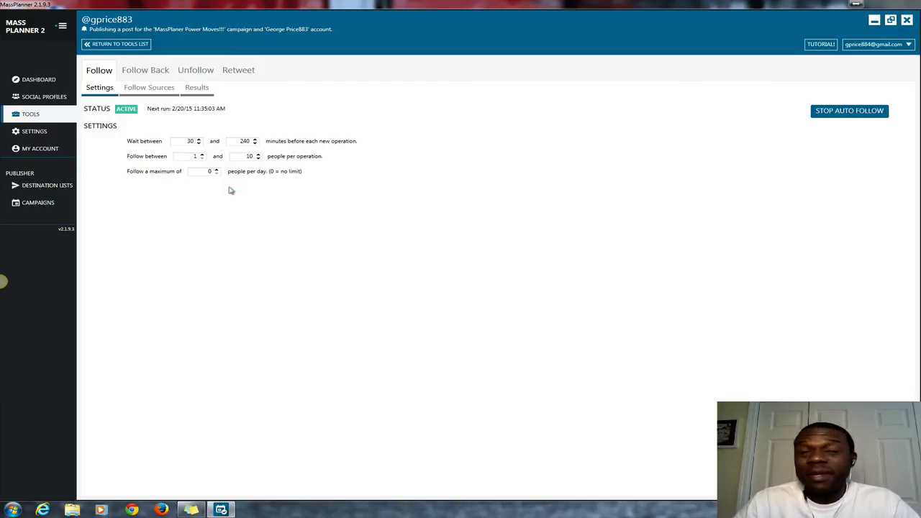